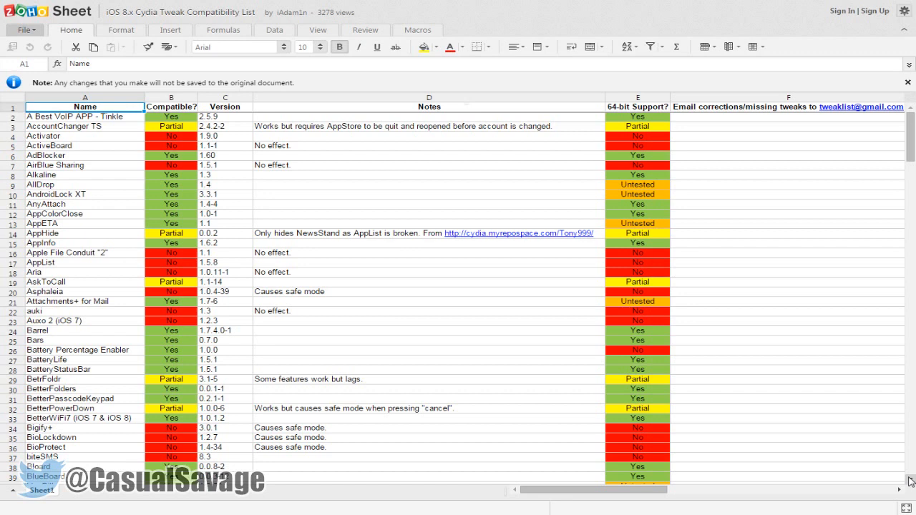
{"action": "scroll", "scroll_direction": "down", "scroll_amount": 3}
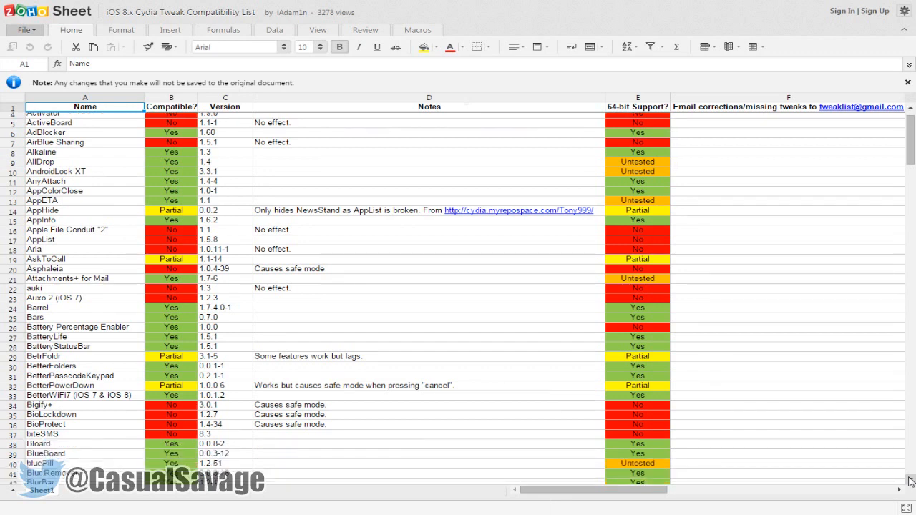
{"action": "scroll", "scroll_direction": "down", "scroll_amount": 3}
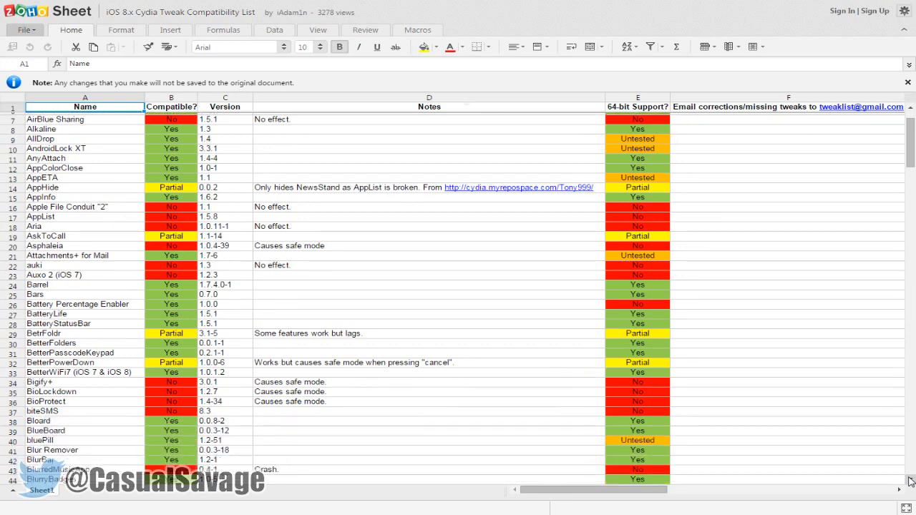
{"action": "scroll", "scroll_direction": "down", "scroll_amount": 3}
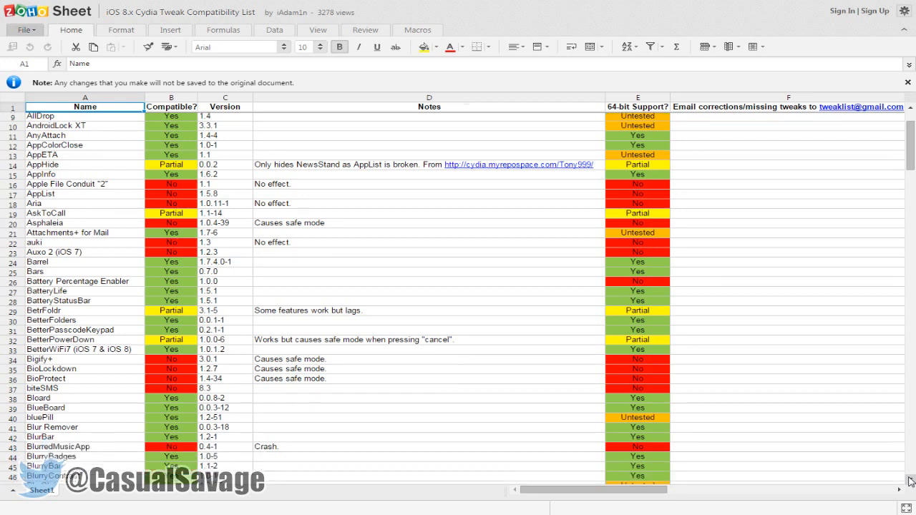
{"action": "scroll", "scroll_direction": "down", "scroll_amount": 3}
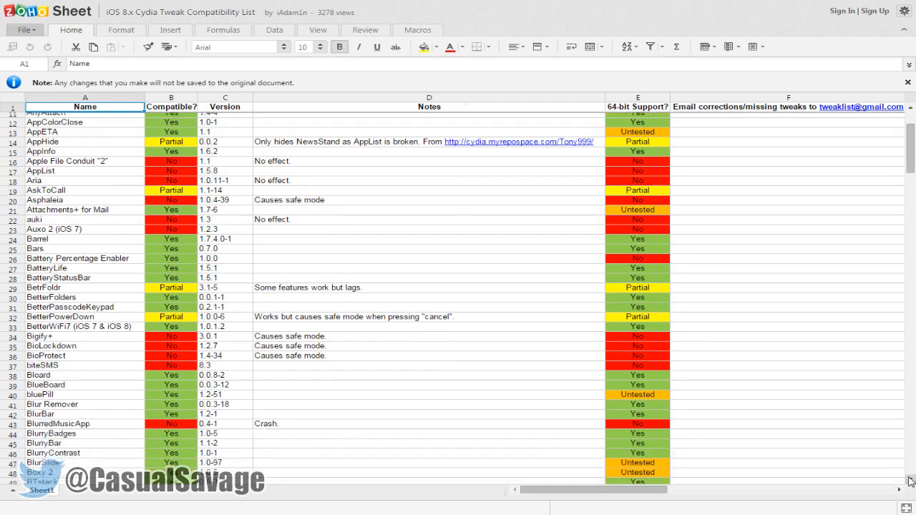
{"action": "scroll", "scroll_direction": "down", "scroll_amount": 3}
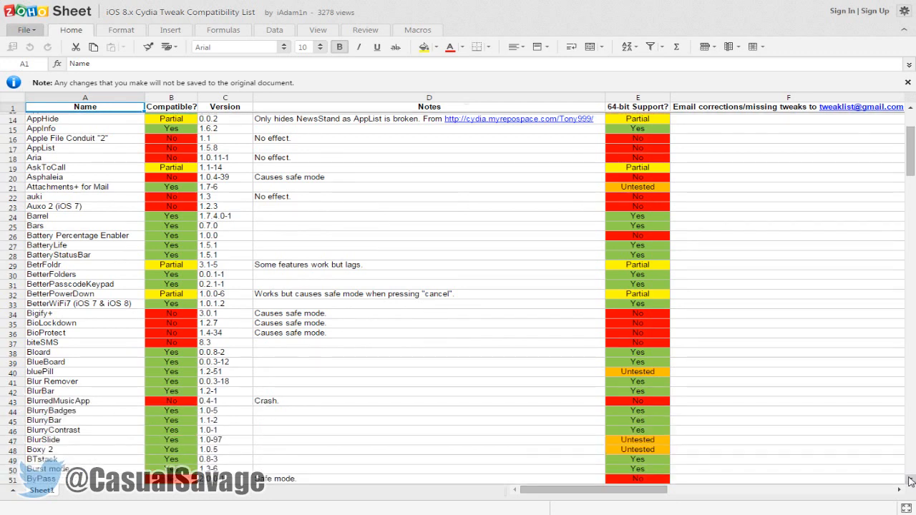
{"action": "scroll", "scroll_direction": "down", "scroll_amount": 3}
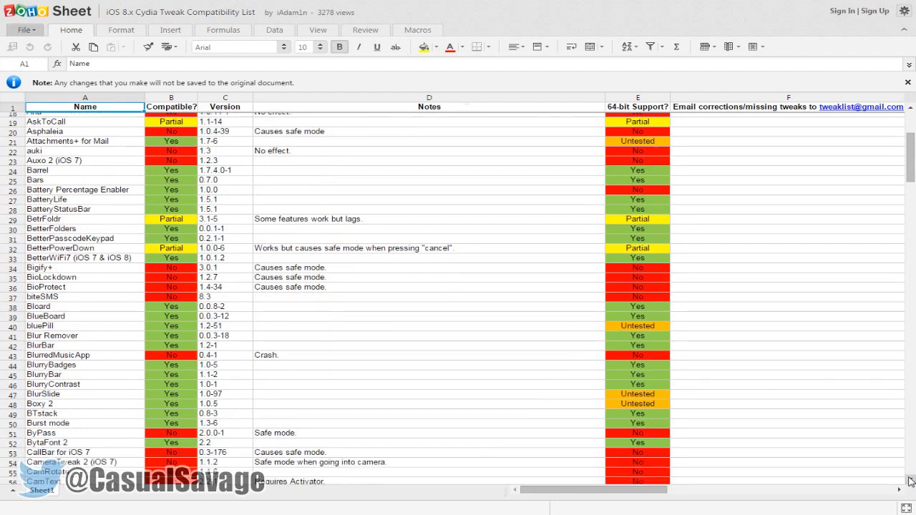
{"action": "scroll", "scroll_direction": "down", "scroll_amount": 3}
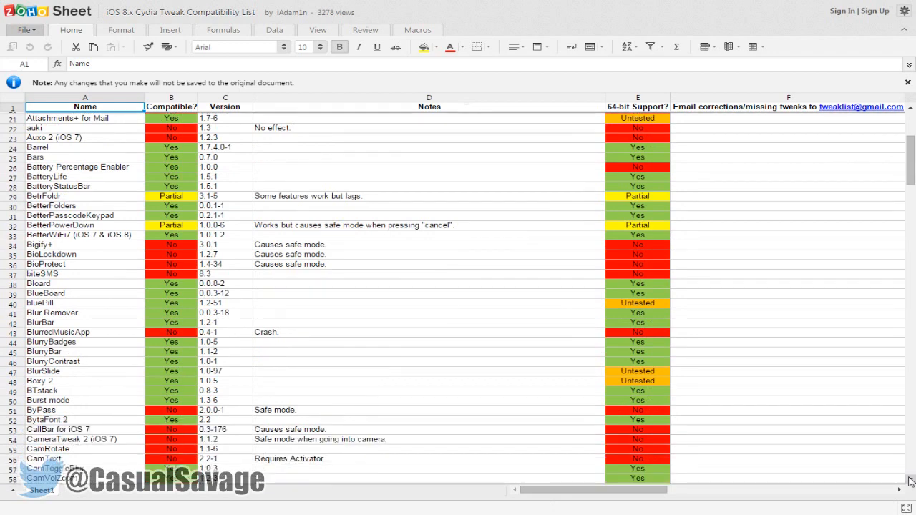
{"action": "scroll", "scroll_direction": "down", "scroll_amount": 3}
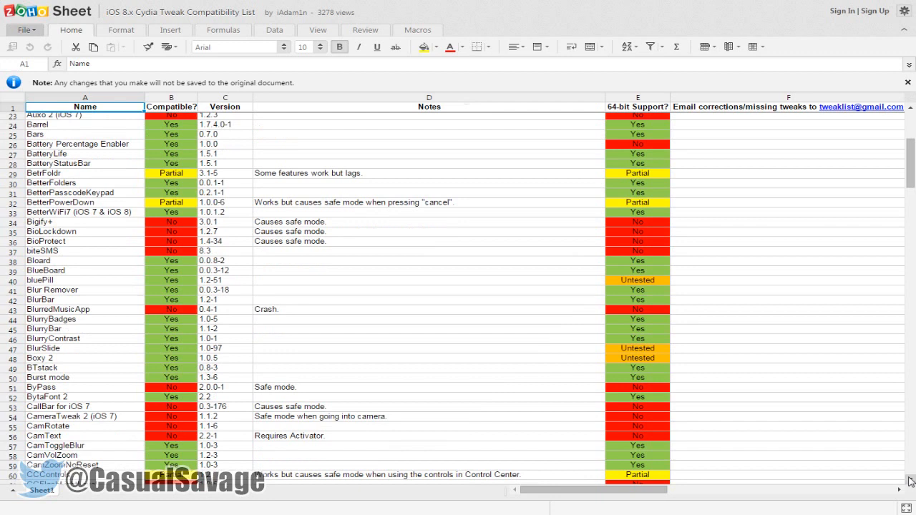
{"action": "scroll", "scroll_direction": "down", "scroll_amount": 3}
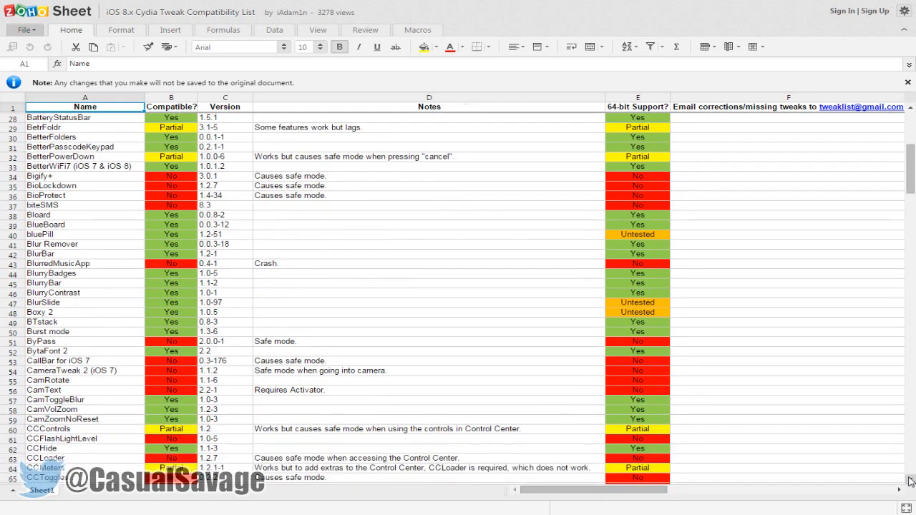
{"action": "scroll", "scroll_direction": "down", "scroll_amount": 3}
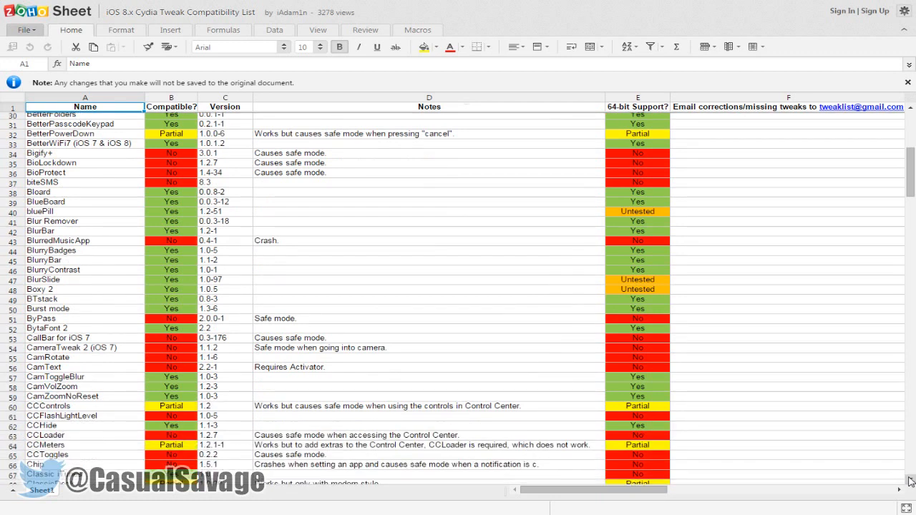
{"action": "scroll", "scroll_direction": "down", "scroll_amount": 3}
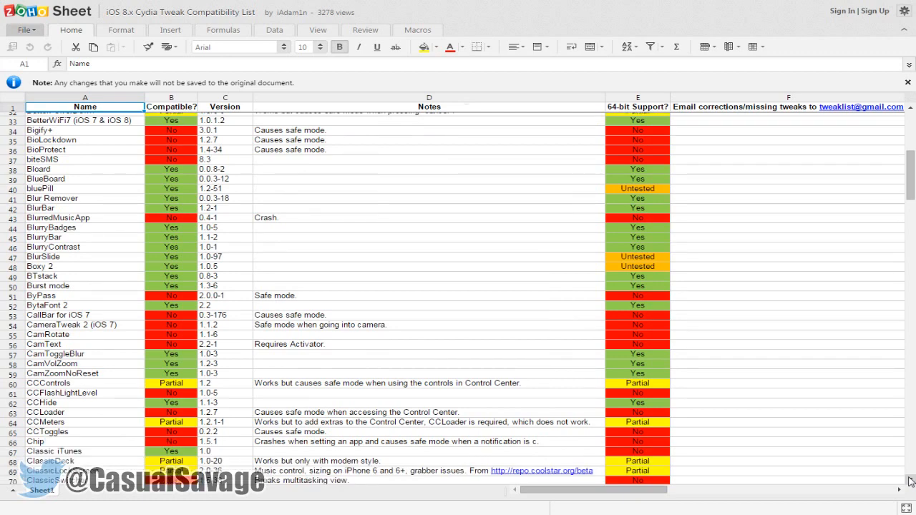
{"action": "scroll", "scroll_direction": "down", "scroll_amount": 3}
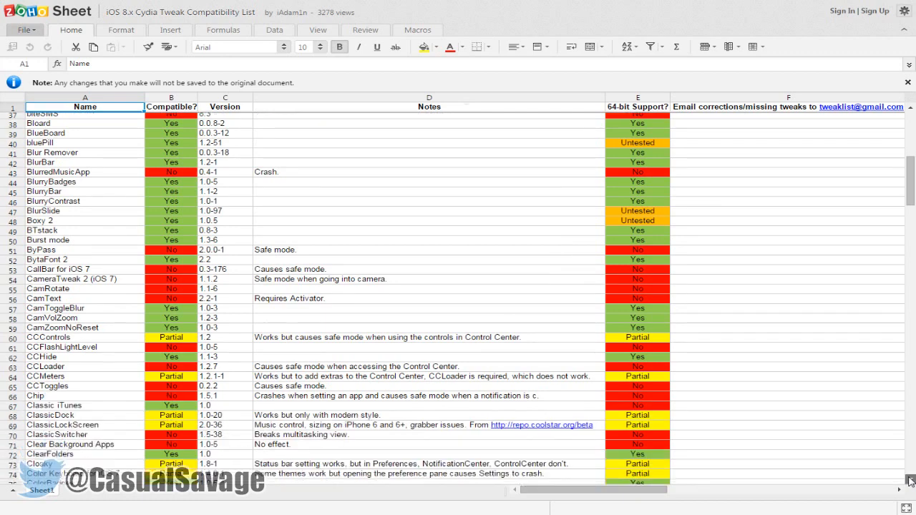
{"action": "scroll", "scroll_direction": "down", "scroll_amount": 3}
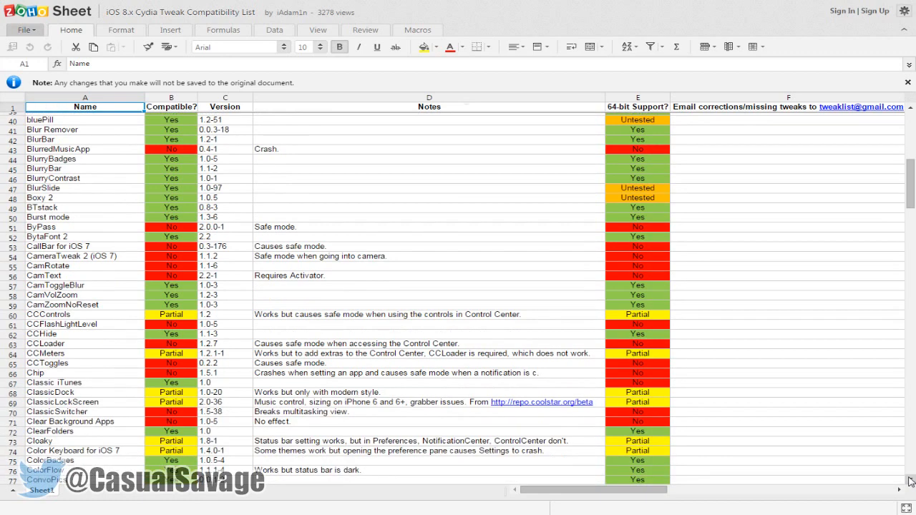
{"action": "scroll", "scroll_direction": "down", "scroll_amount": 3}
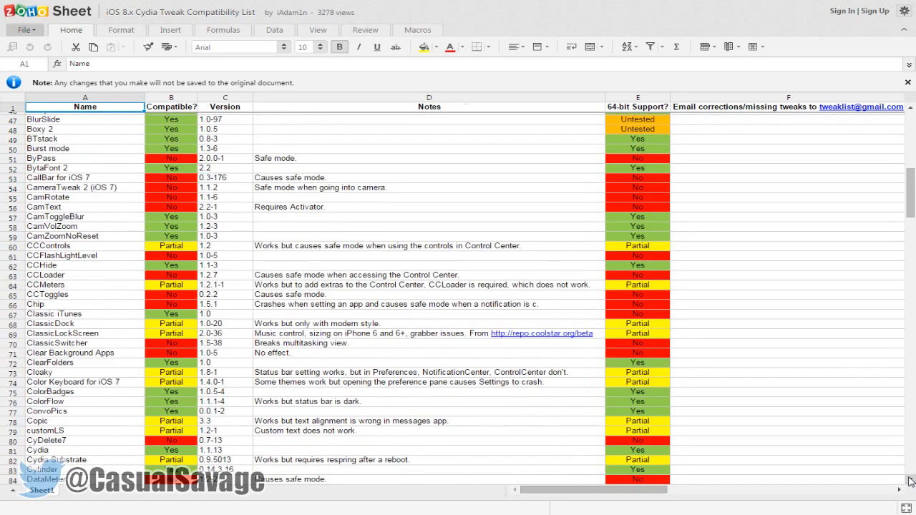
{"action": "scroll", "scroll_direction": "down", "scroll_amount": 3}
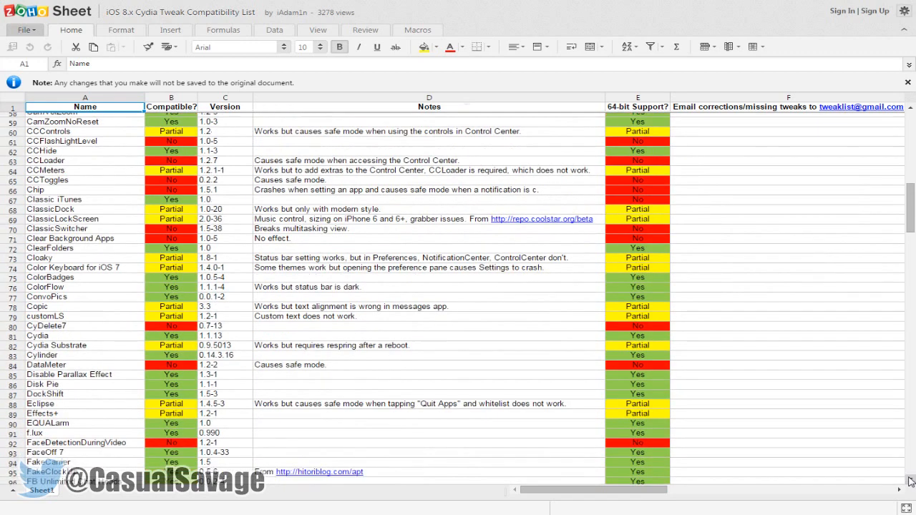
{"action": "scroll", "scroll_direction": "down", "scroll_amount": 3}
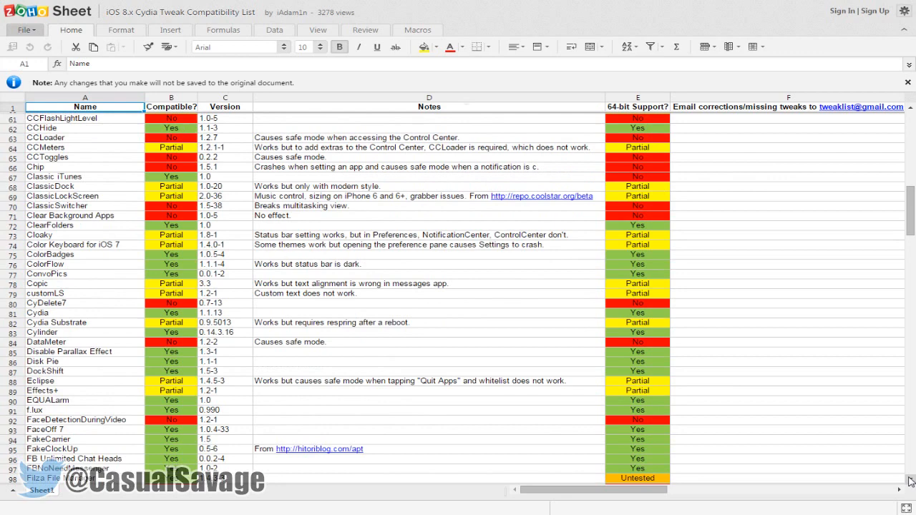
{"action": "scroll", "scroll_direction": "down", "scroll_amount": 3}
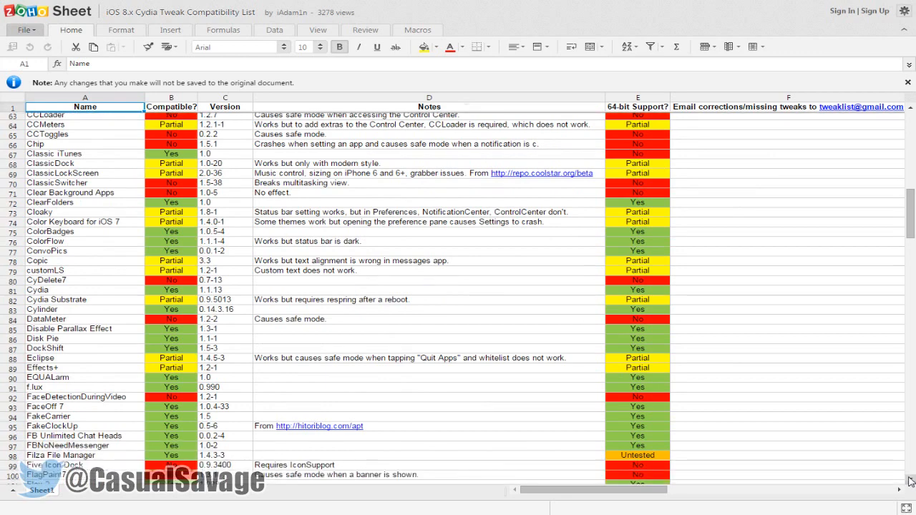
{"action": "scroll", "scroll_direction": "down", "scroll_amount": 3}
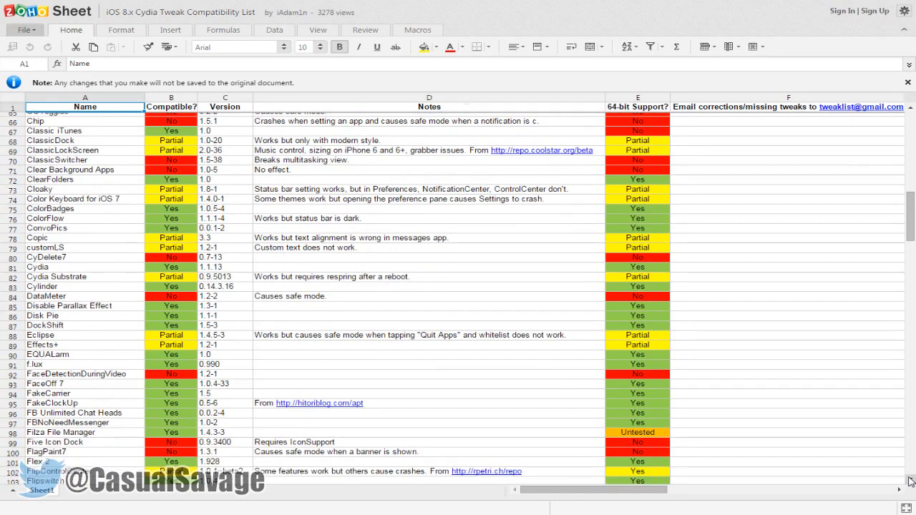
{"action": "scroll", "scroll_direction": "down", "scroll_amount": 3}
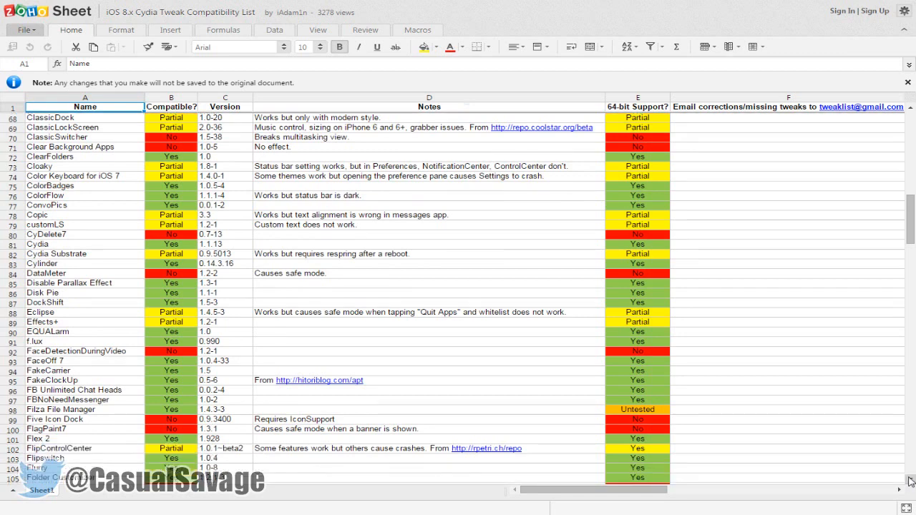
{"action": "scroll", "scroll_direction": "down", "scroll_amount": 3}
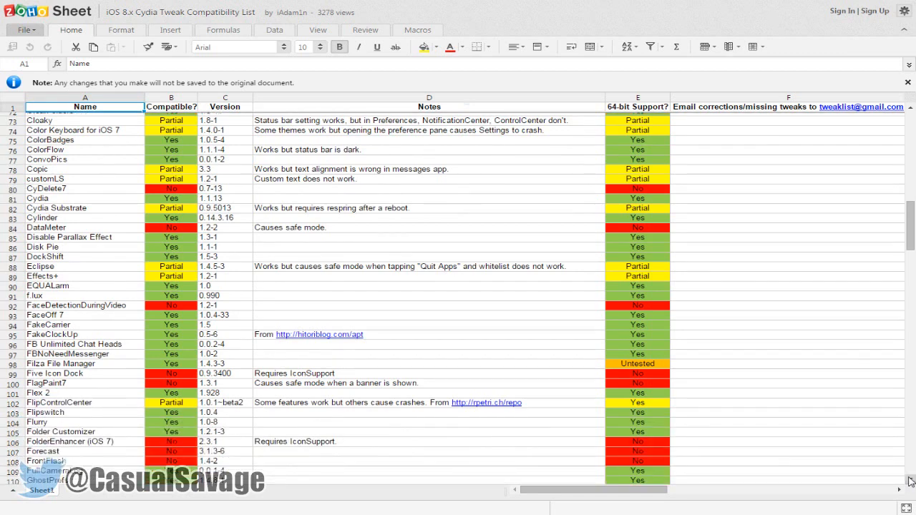
{"action": "scroll", "scroll_direction": "down", "scroll_amount": 3}
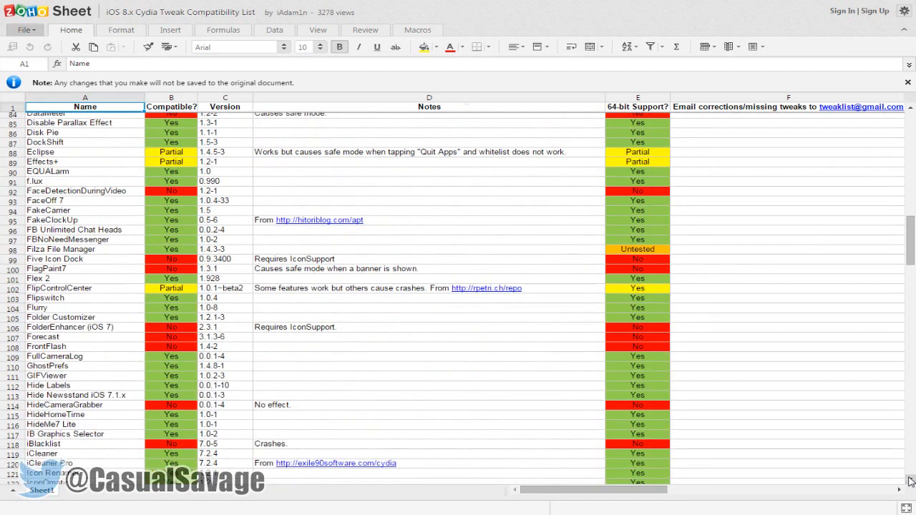
{"action": "scroll", "scroll_direction": "down", "scroll_amount": 3}
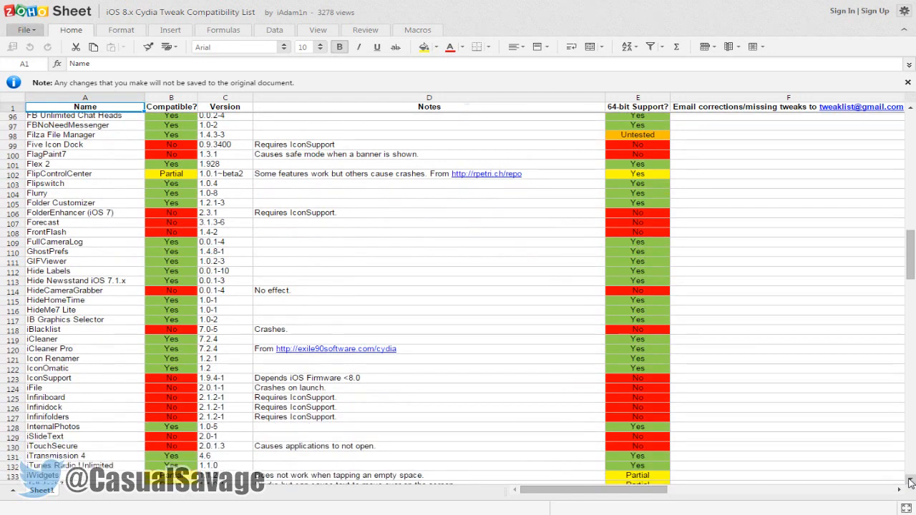
{"action": "scroll", "scroll_direction": "down", "scroll_amount": 3}
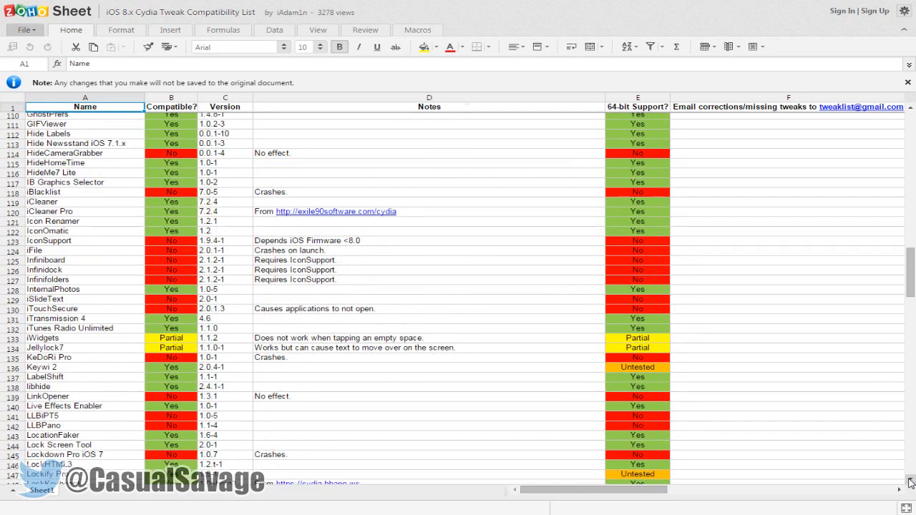
{"action": "scroll", "scroll_direction": "down", "scroll_amount": 3}
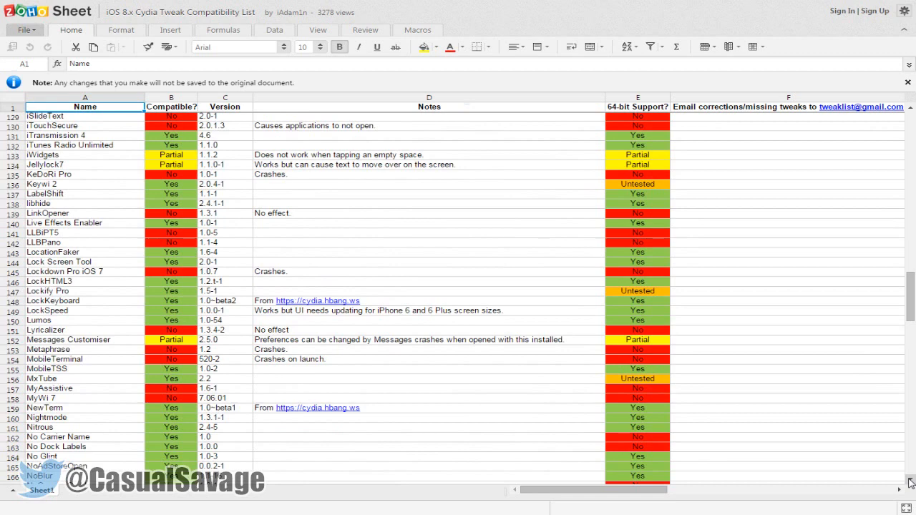
{"action": "scroll", "scroll_direction": "down", "scroll_amount": 3}
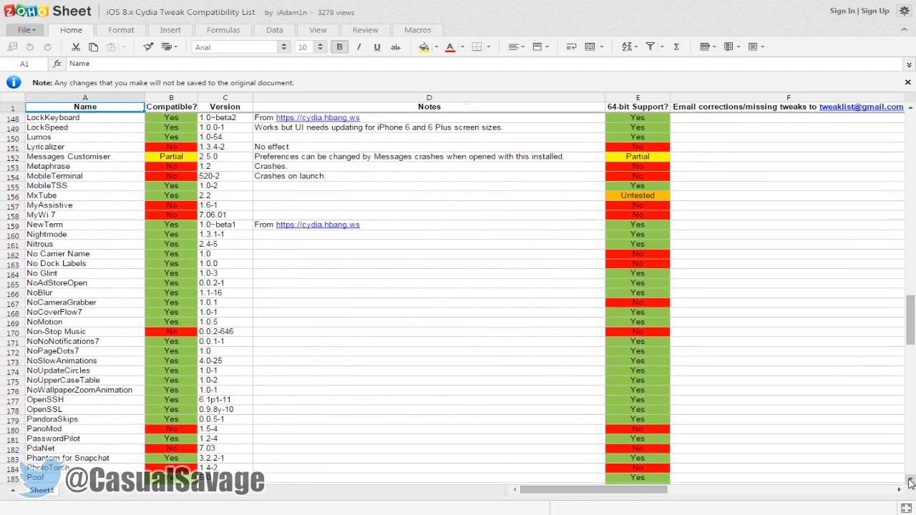
{"action": "scroll", "scroll_direction": "down", "scroll_amount": 3}
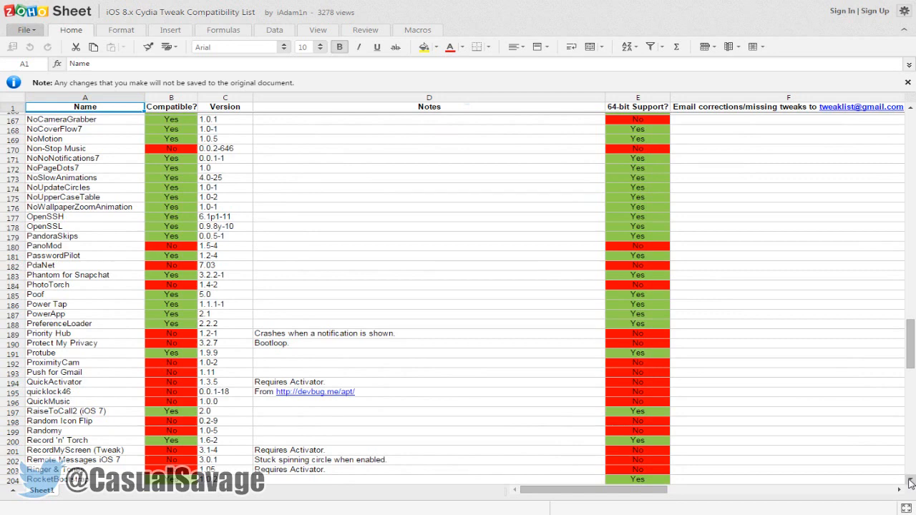
{"action": "scroll", "scroll_direction": "down", "scroll_amount": 3}
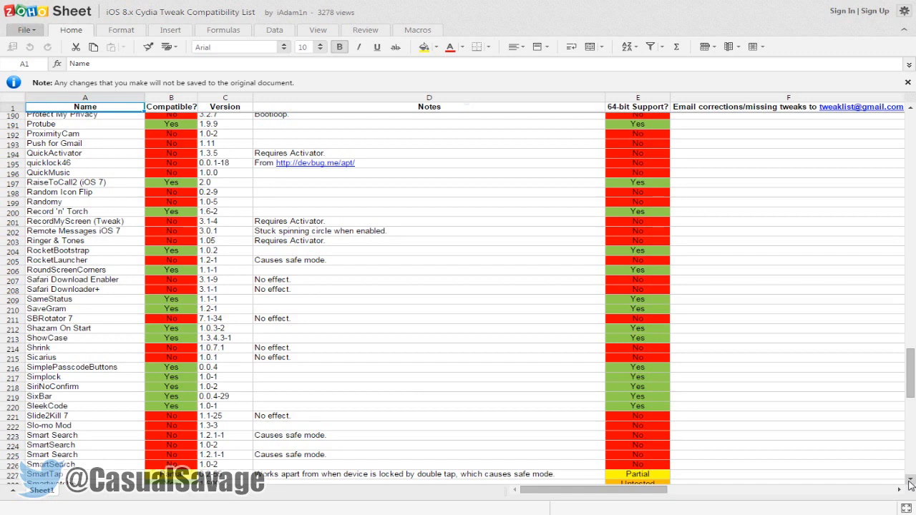
{"action": "scroll", "scroll_direction": "down", "scroll_amount": 3}
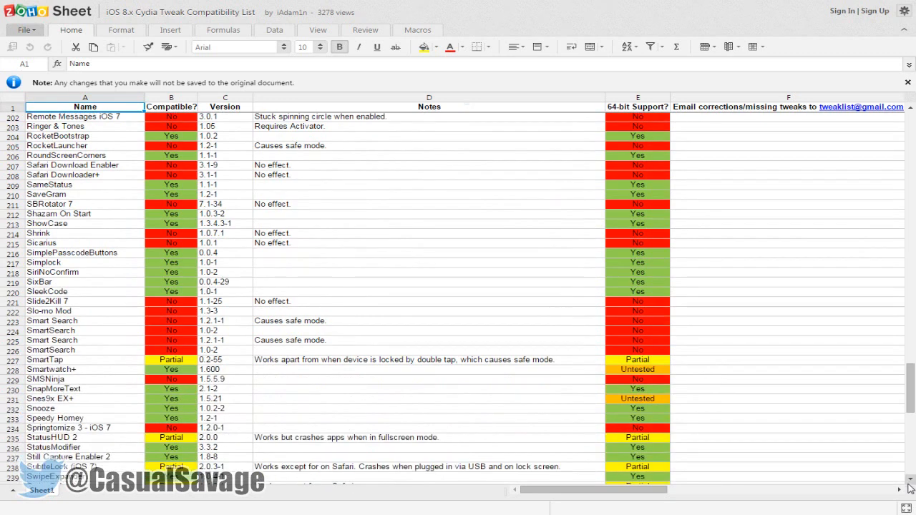
{"action": "scroll", "scroll_direction": "down", "scroll_amount": 3}
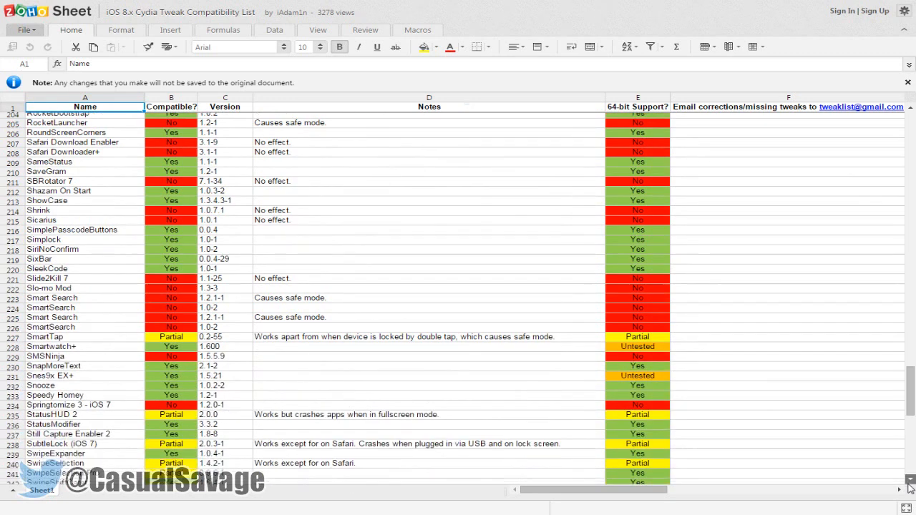
{"action": "scroll", "scroll_direction": "down", "scroll_amount": 3}
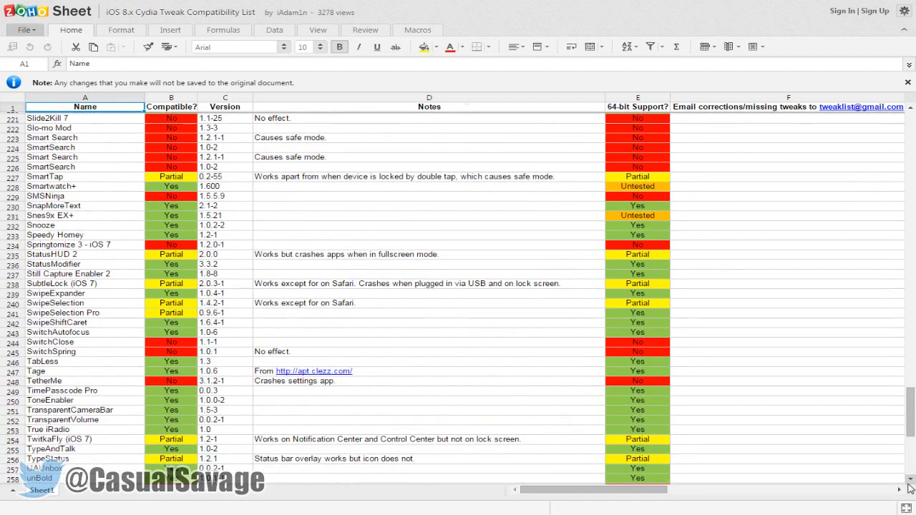
{"action": "scroll", "scroll_direction": "down", "scroll_amount": 3}
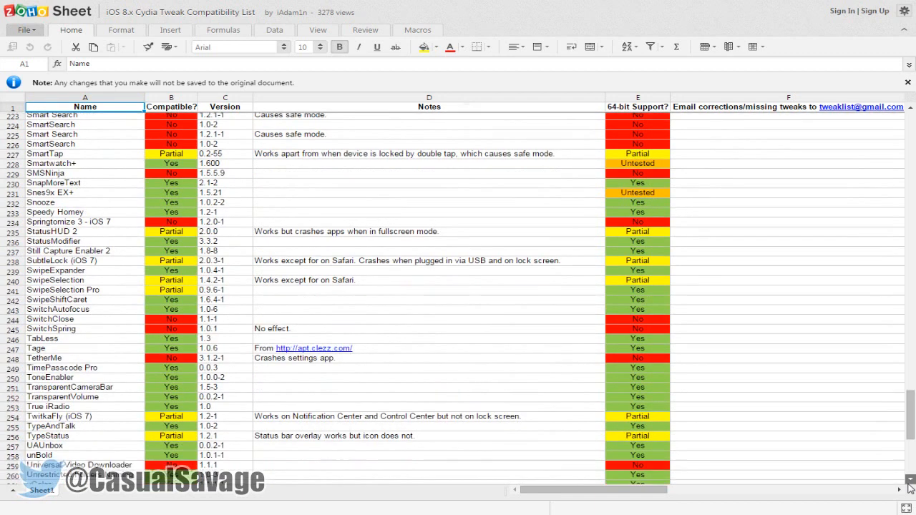
{"action": "scroll", "scroll_direction": "down", "scroll_amount": 3}
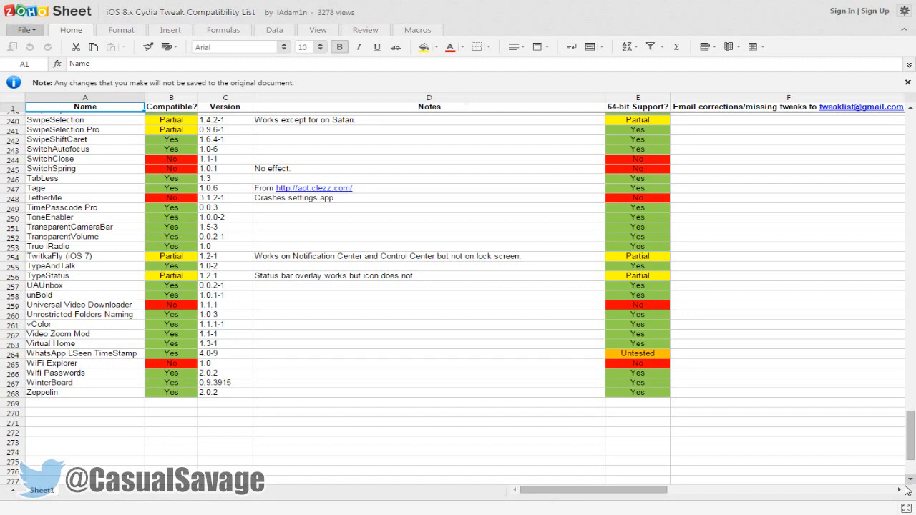
{"action": "mouse_move", "coordinate": [904, 490]}
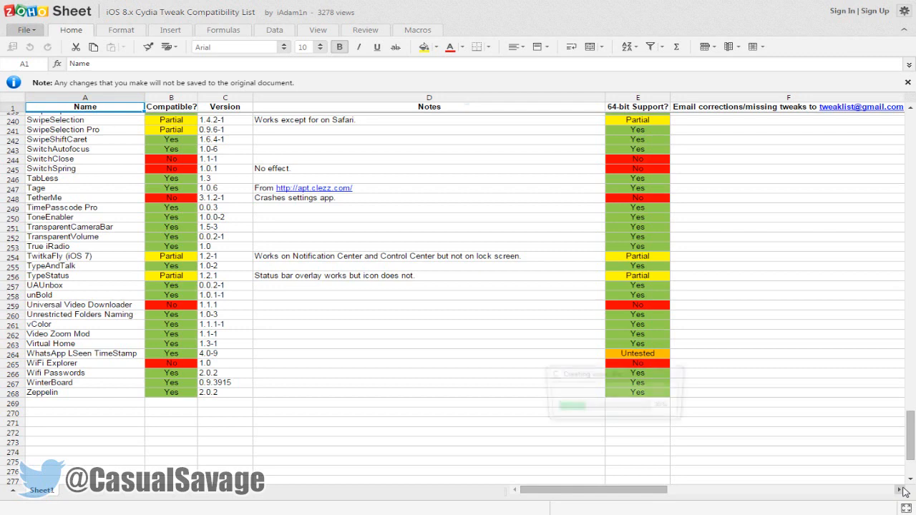
{"action": "scroll", "scroll_direction": "up", "scroll_amount": 3}
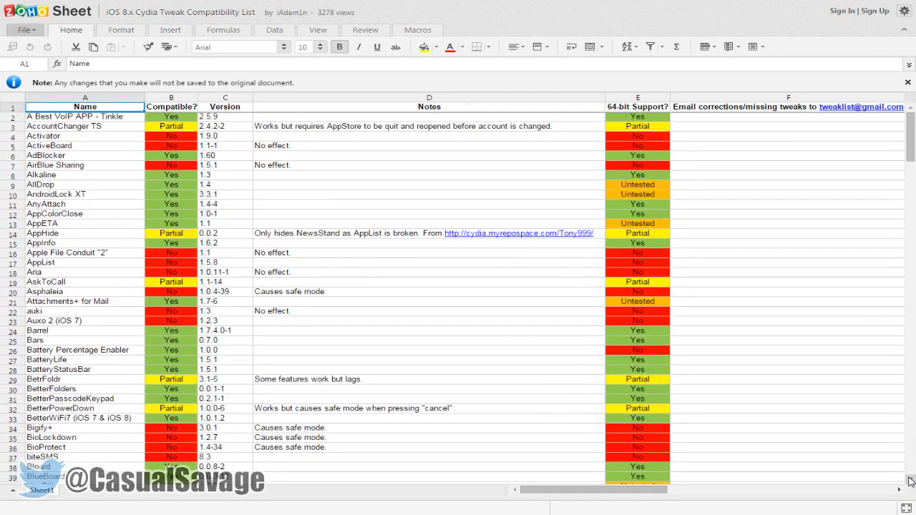
{"action": "scroll", "scroll_direction": "down", "scroll_amount": 3}
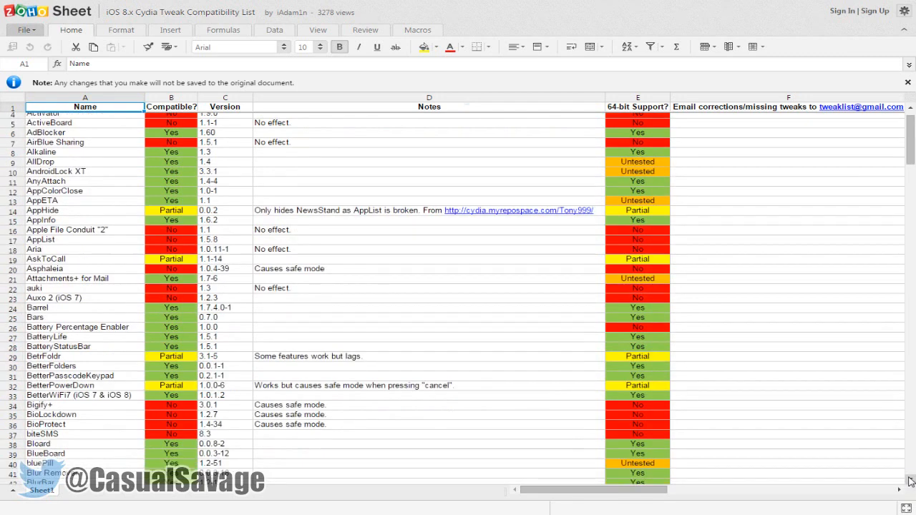
{"action": "scroll", "scroll_direction": "down", "scroll_amount": 3}
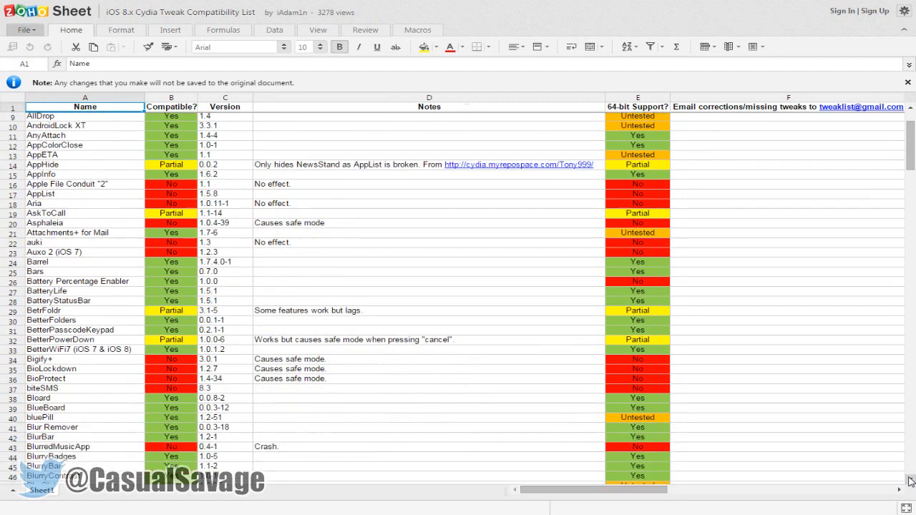
{"action": "scroll", "scroll_direction": "down", "scroll_amount": 3}
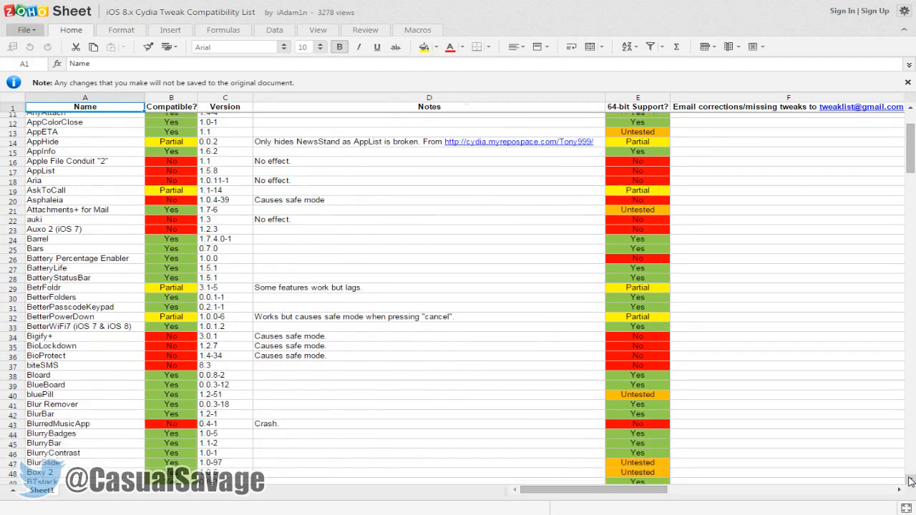
{"action": "scroll", "scroll_direction": "down", "scroll_amount": 3}
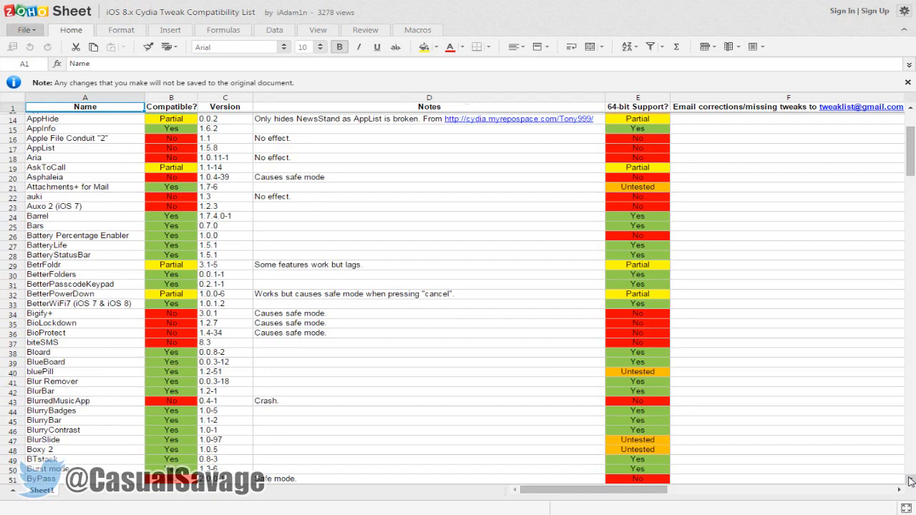
{"action": "scroll", "scroll_direction": "down", "scroll_amount": 3}
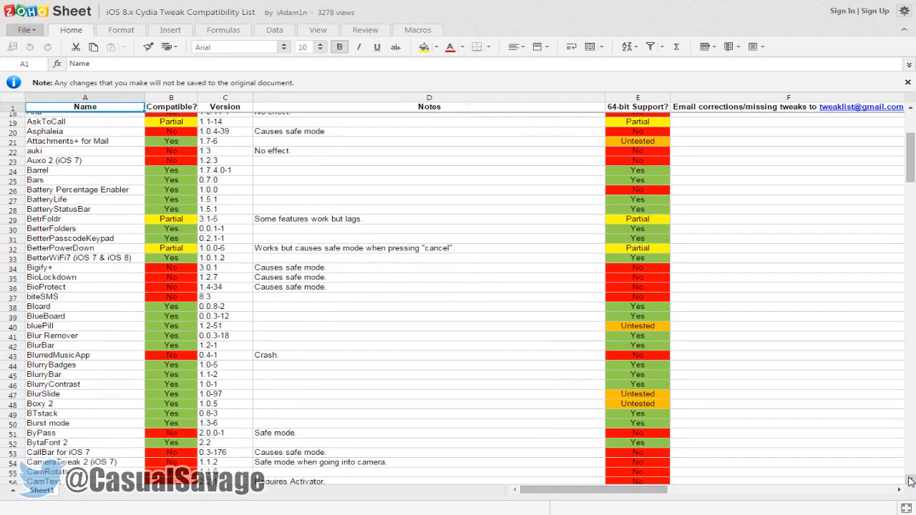
{"action": "scroll", "scroll_direction": "down", "scroll_amount": 3}
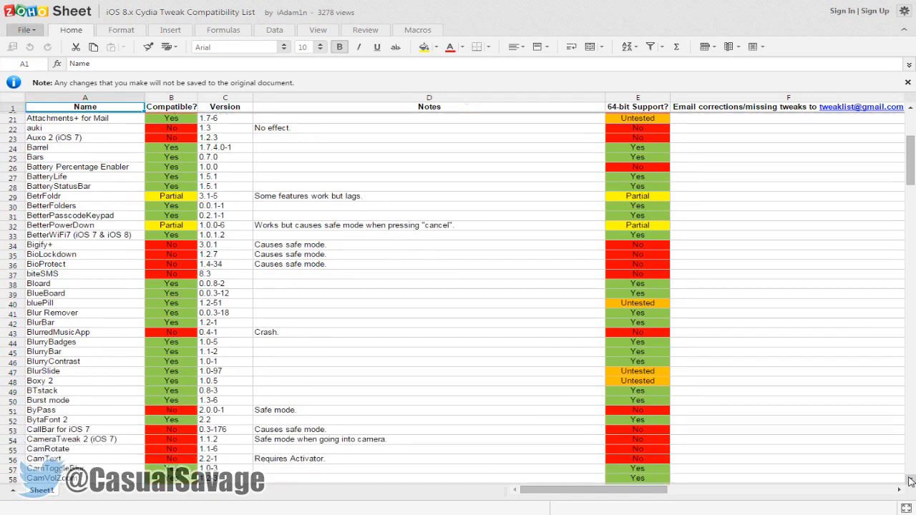
{"action": "scroll", "scroll_direction": "down", "scroll_amount": 3}
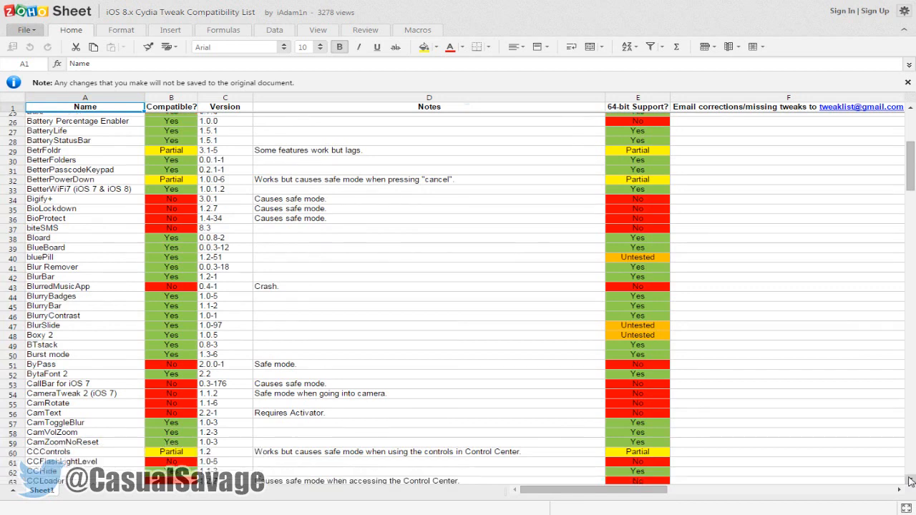
{"action": "scroll", "scroll_direction": "down", "scroll_amount": 3}
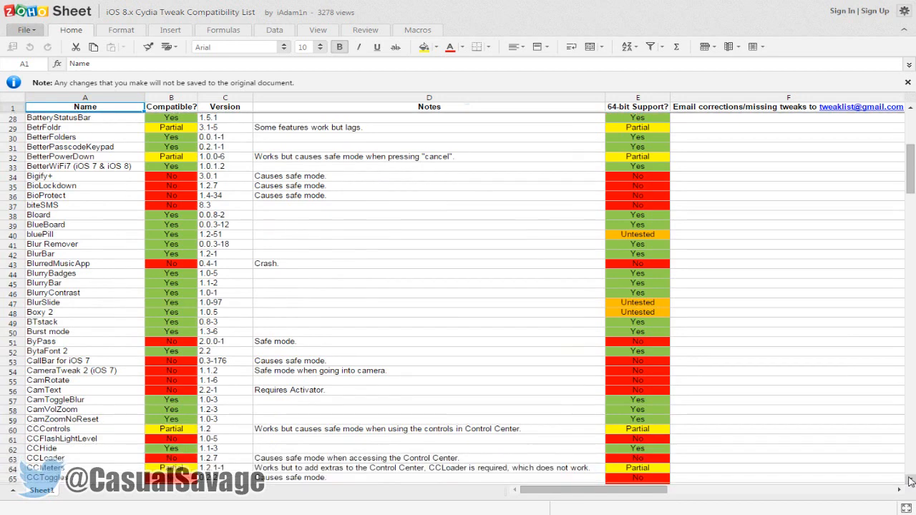
{"action": "scroll", "scroll_direction": "down", "scroll_amount": 3}
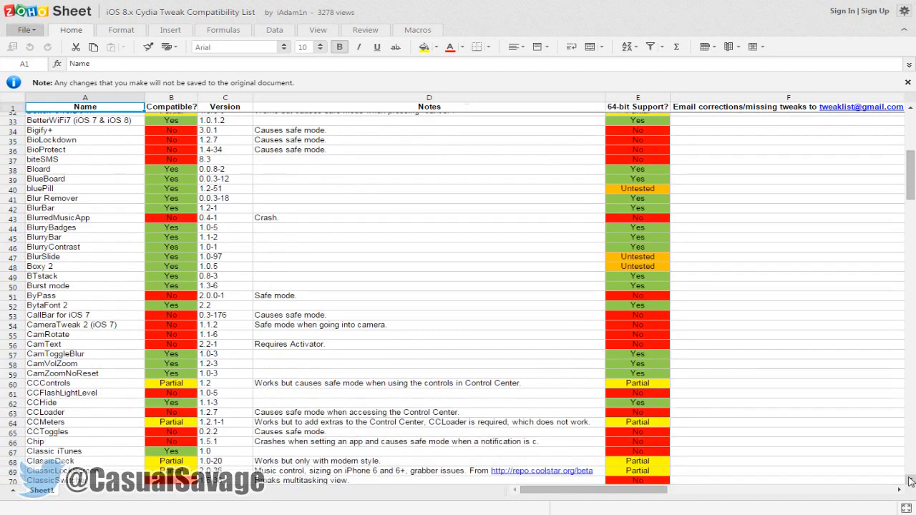
{"action": "scroll", "scroll_direction": "down", "scroll_amount": 3}
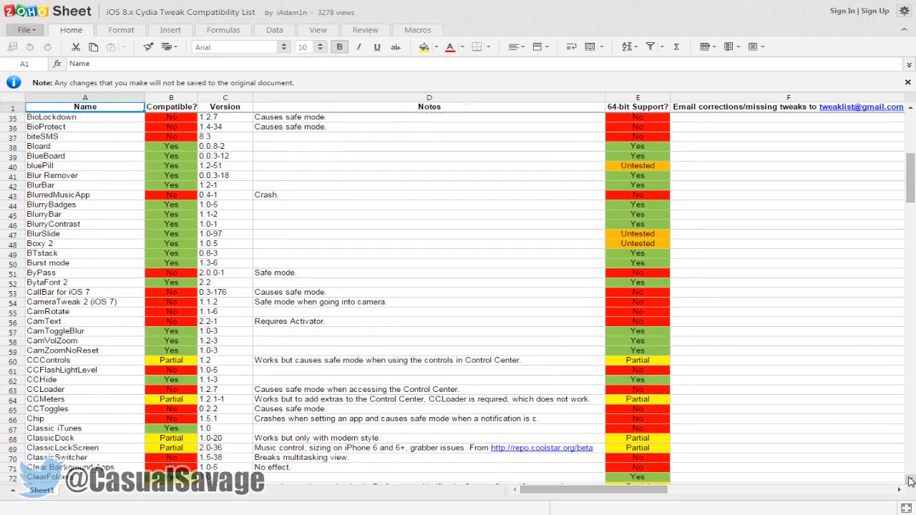
{"action": "scroll", "scroll_direction": "down", "scroll_amount": 3}
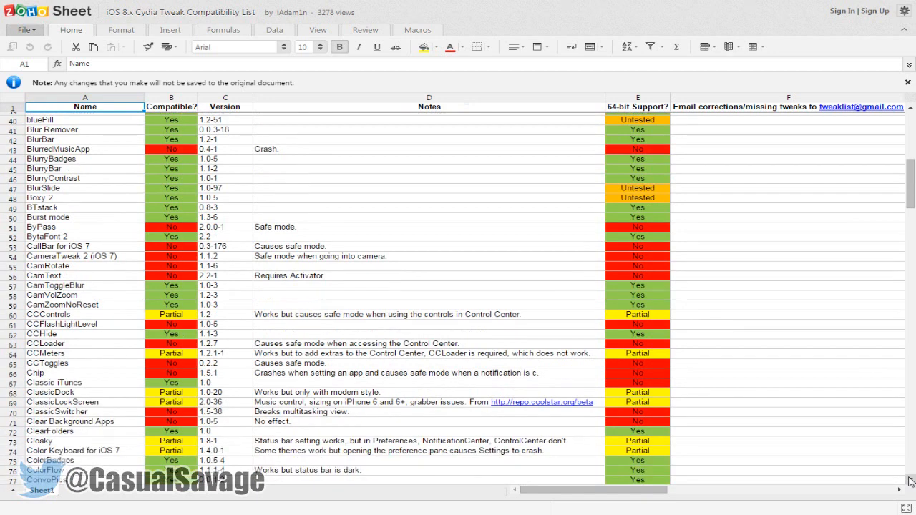
{"action": "scroll", "scroll_direction": "down", "scroll_amount": 3}
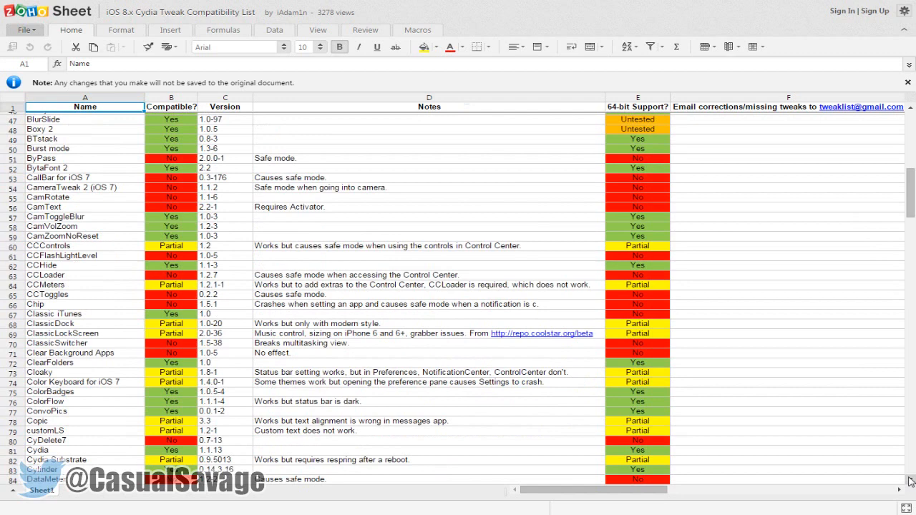
{"action": "scroll", "scroll_direction": "down", "scroll_amount": 3}
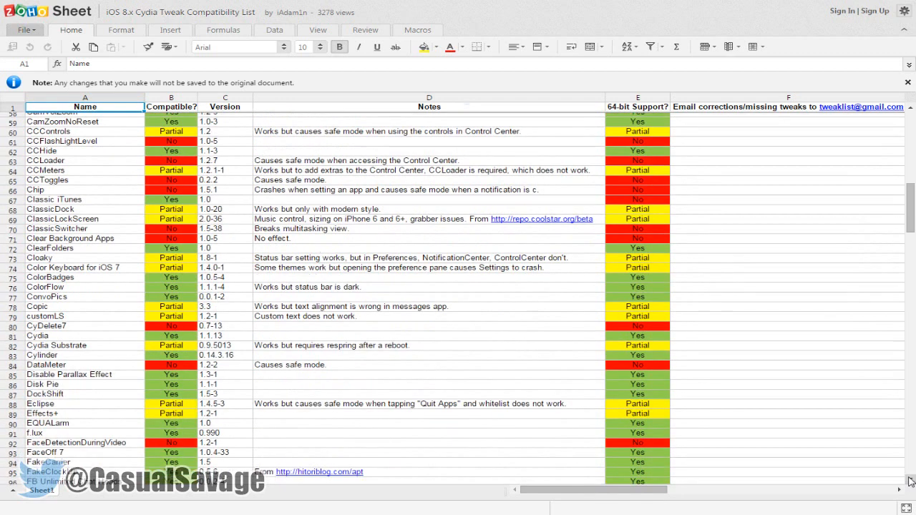
{"action": "scroll", "scroll_direction": "down", "scroll_amount": 3}
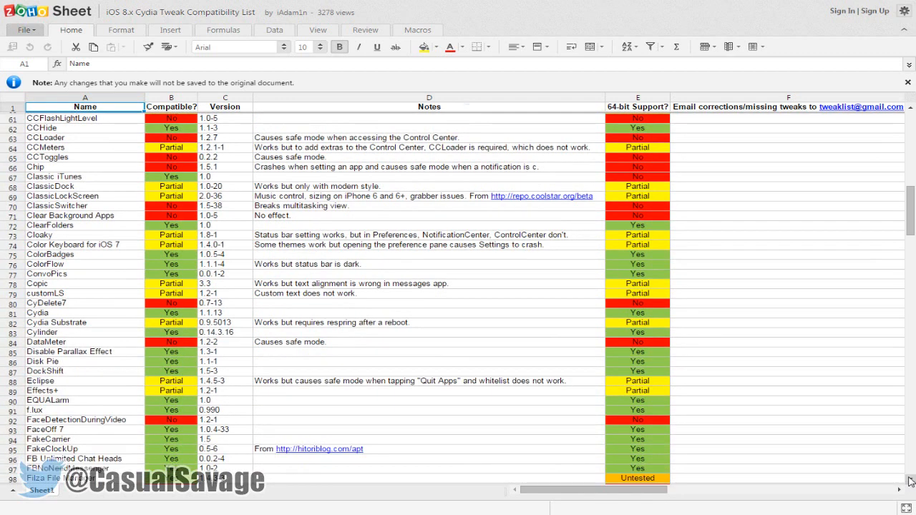
{"action": "scroll", "scroll_direction": "down", "scroll_amount": 3}
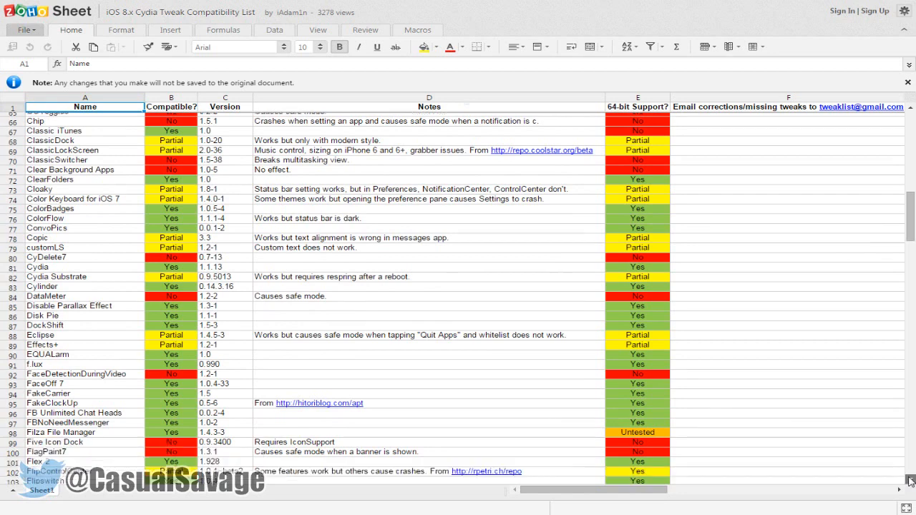
{"action": "scroll", "scroll_direction": "down", "scroll_amount": 3}
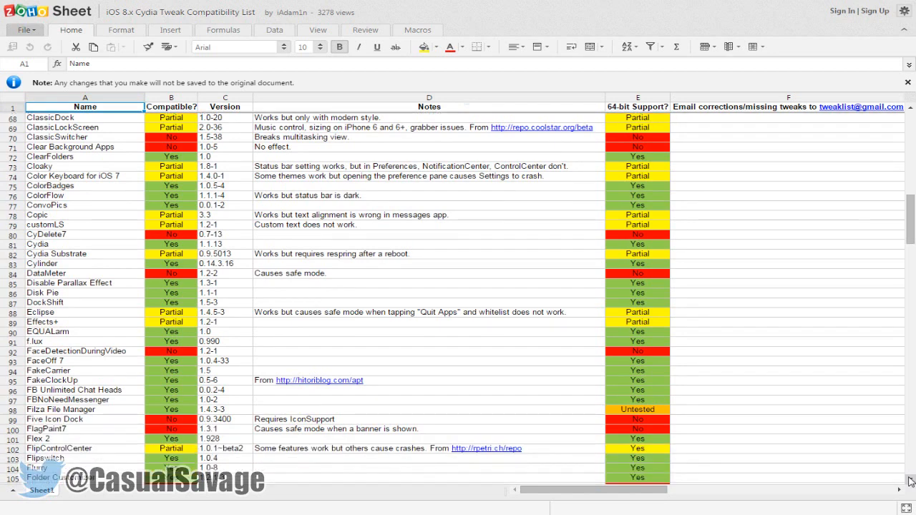
{"action": "scroll", "scroll_direction": "down", "scroll_amount": 3}
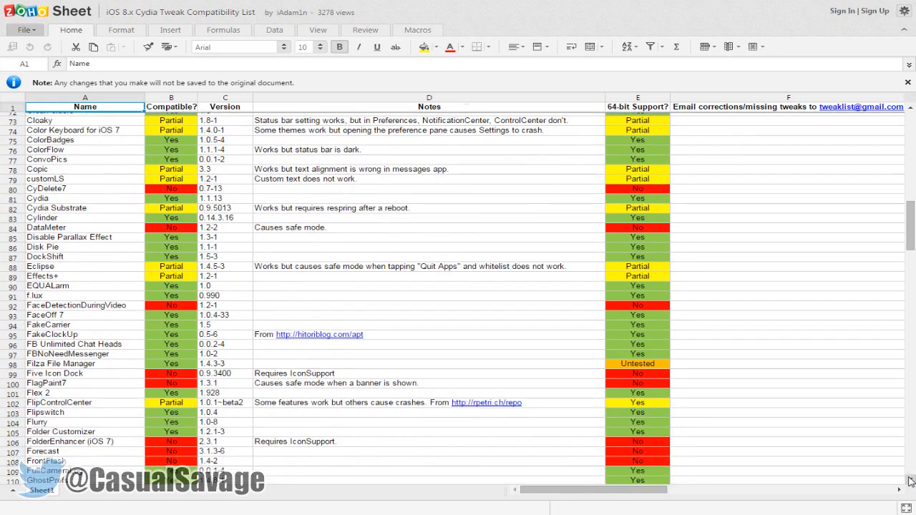
{"action": "scroll", "scroll_direction": "down", "scroll_amount": 3}
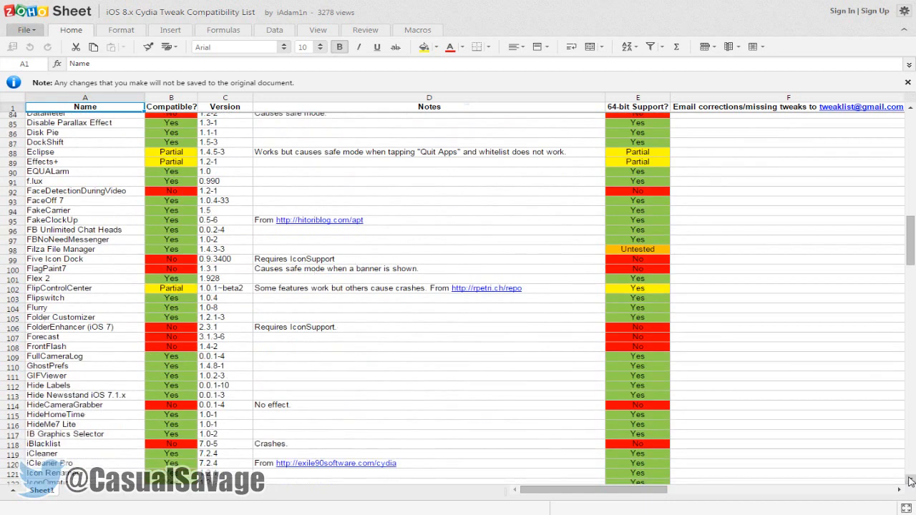
{"action": "scroll", "scroll_direction": "down", "scroll_amount": 3}
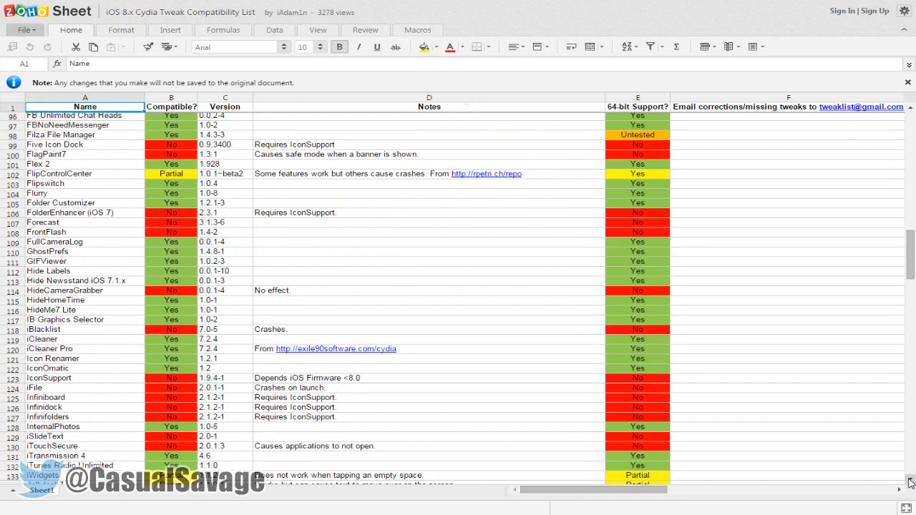
{"action": "scroll", "scroll_direction": "down", "scroll_amount": 3}
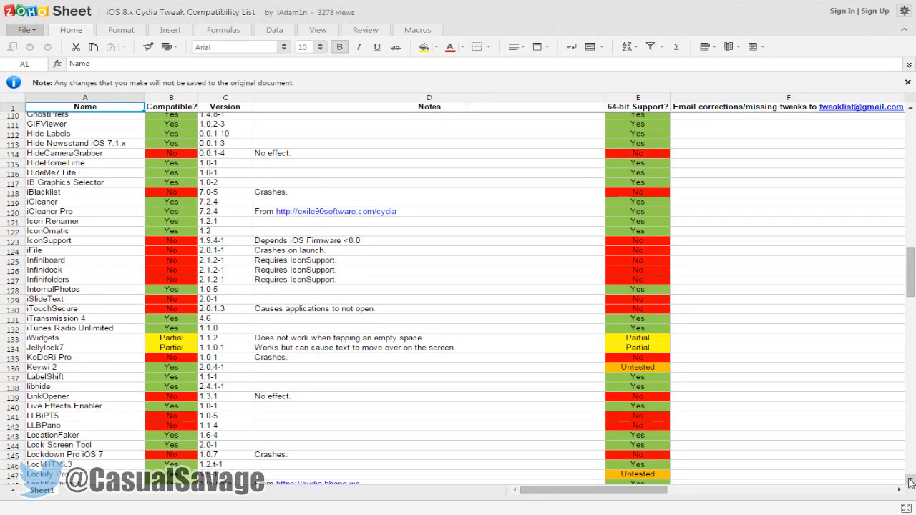
{"action": "scroll", "scroll_direction": "down", "scroll_amount": 3}
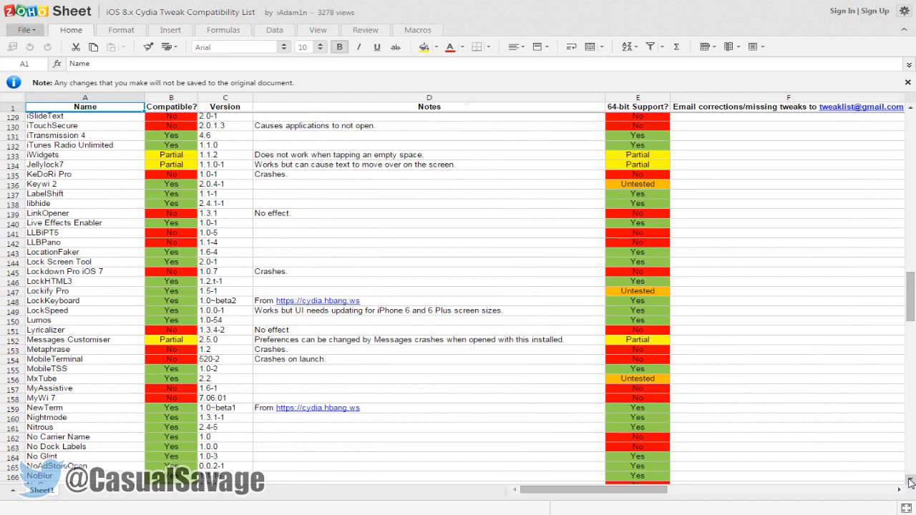
{"action": "scroll", "scroll_direction": "down", "scroll_amount": 3}
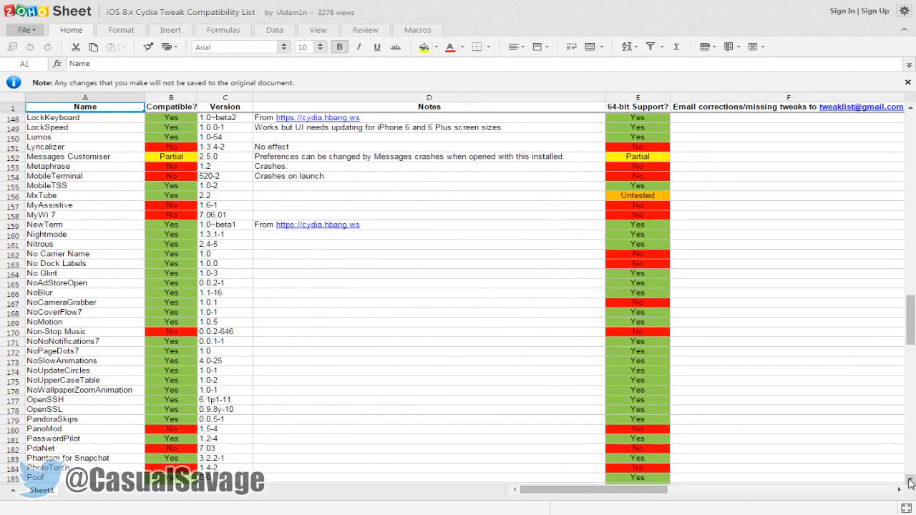
{"action": "scroll", "scroll_direction": "down", "scroll_amount": 3}
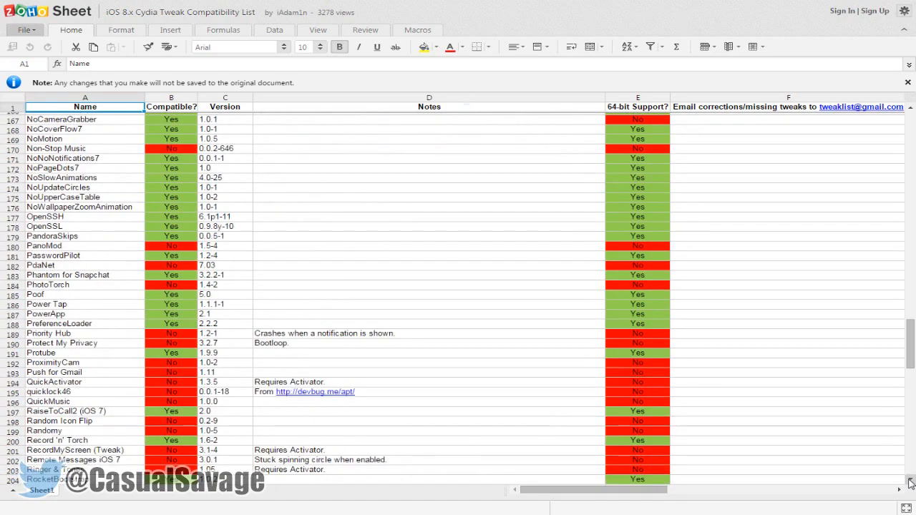
{"action": "scroll", "scroll_direction": "down", "scroll_amount": 3}
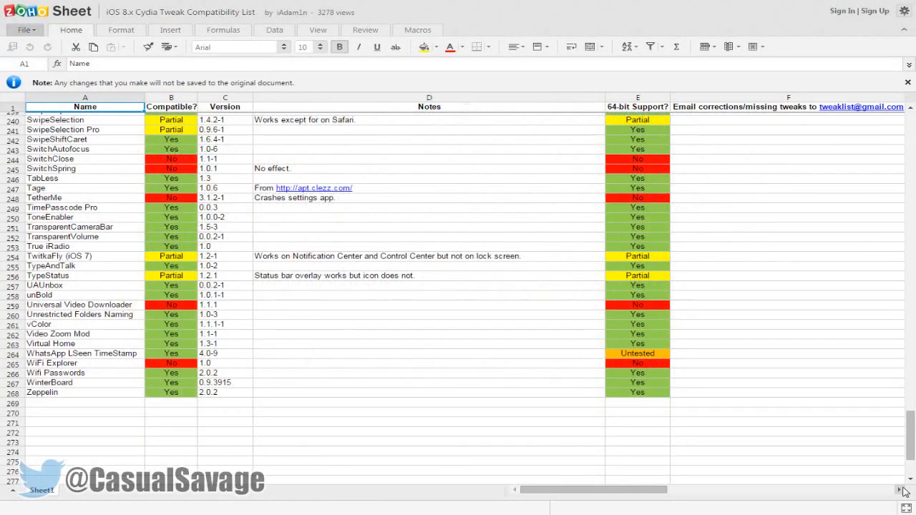